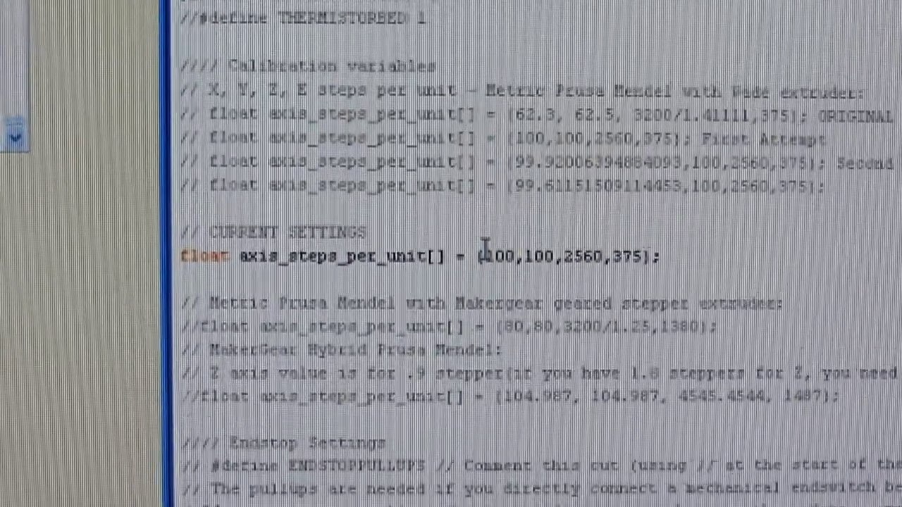
scroll("down", 3)
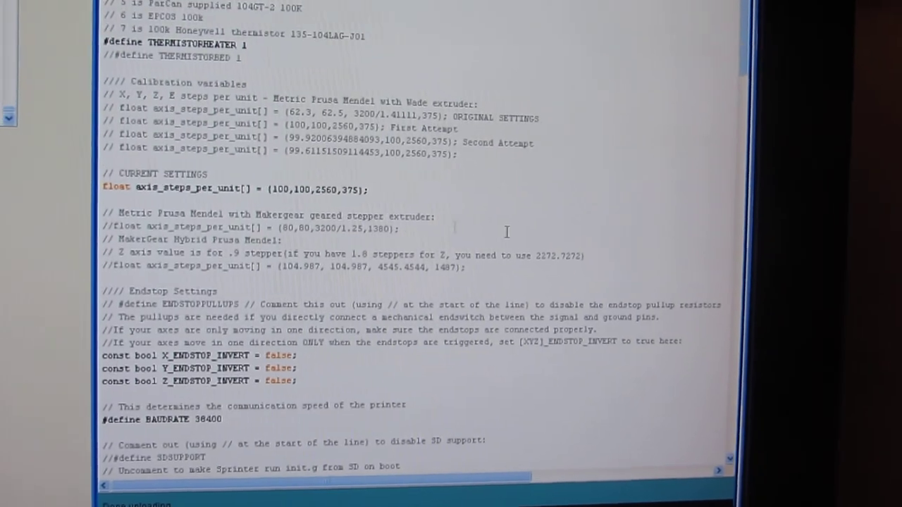
scroll("down", 3)
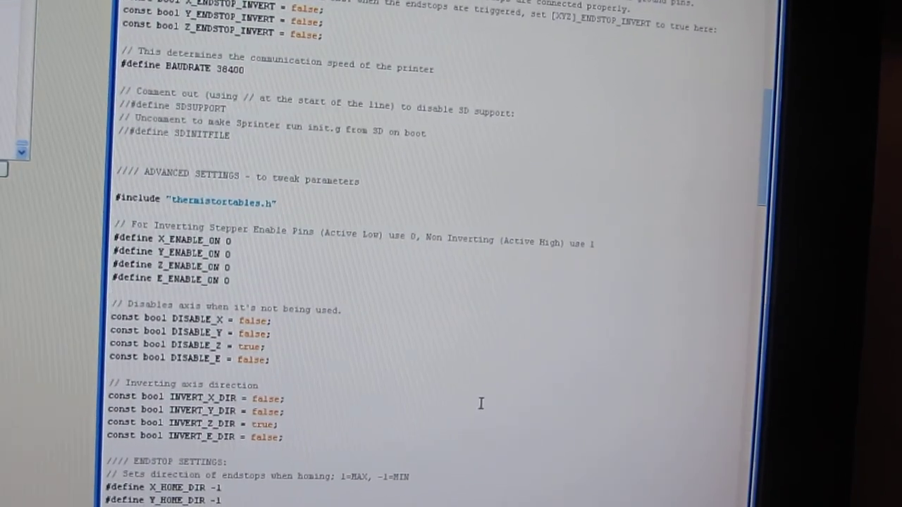